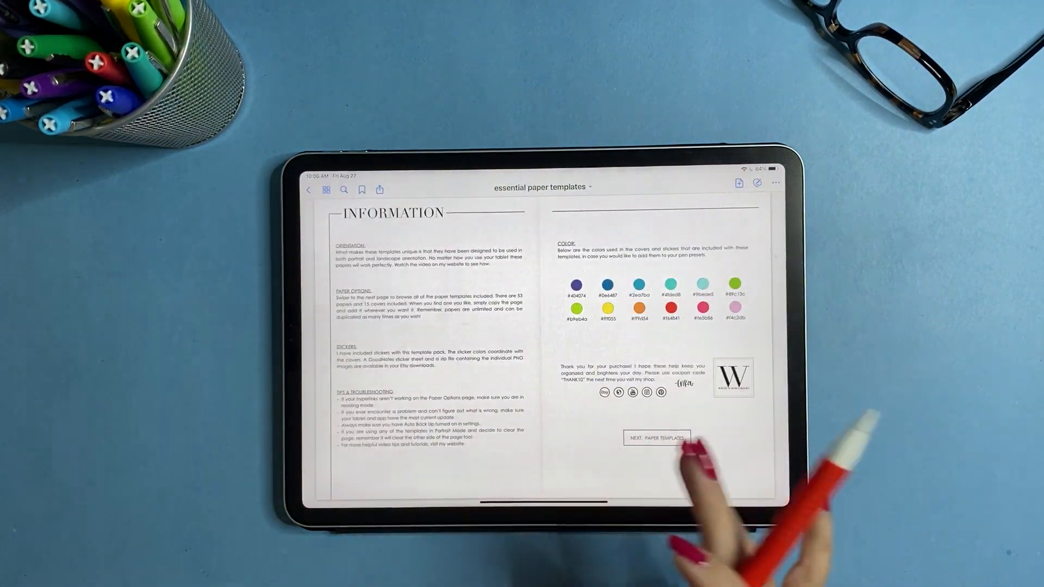
mouse_move(732, 247)
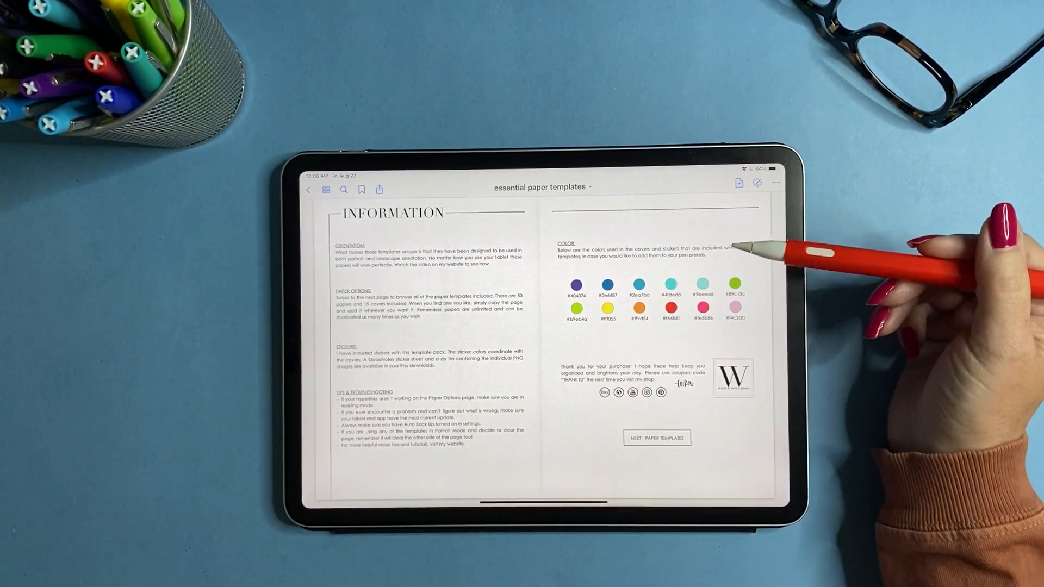
mouse_move(726, 266)
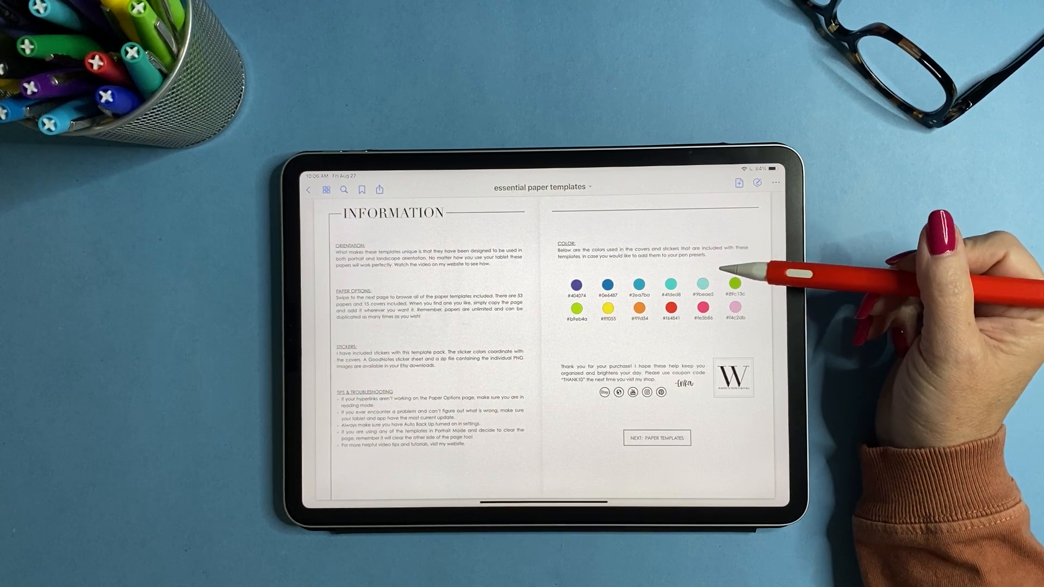
mouse_move(679, 282)
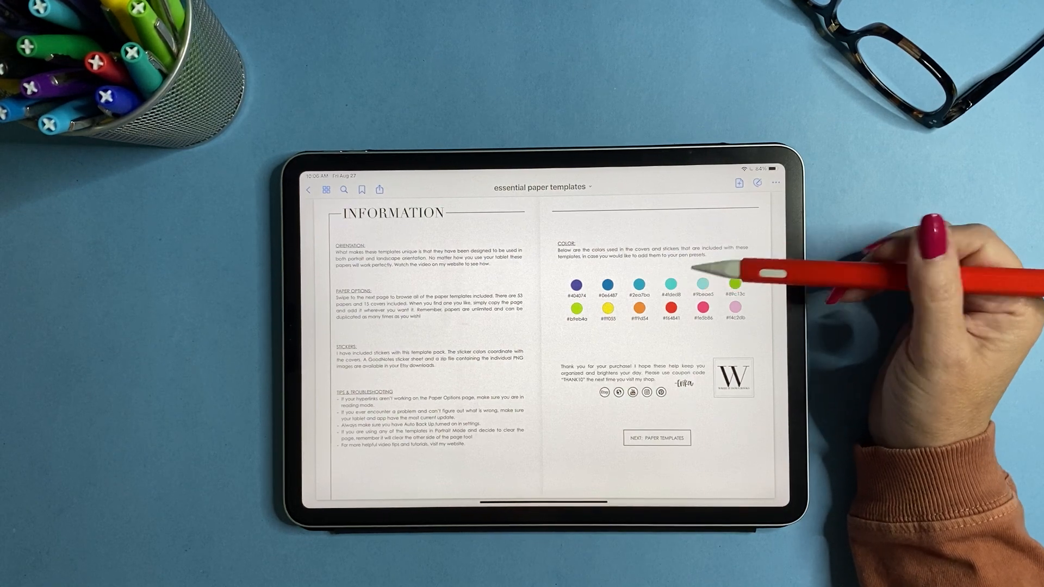
mouse_move(732, 313)
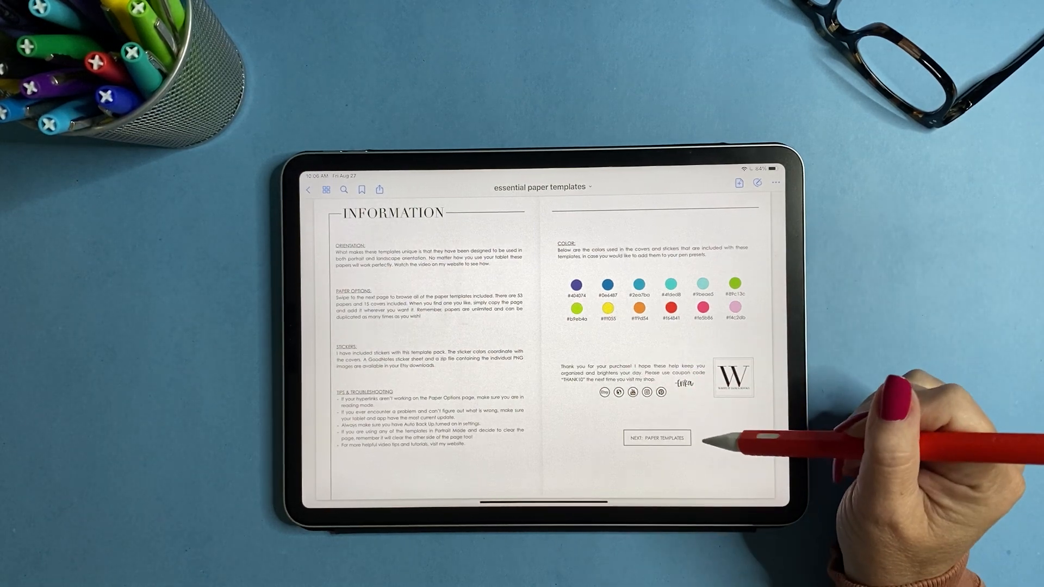
Follow the paper templates link, return to the top thumbnails, and open page 3's Paper Options index.
click(656, 438)
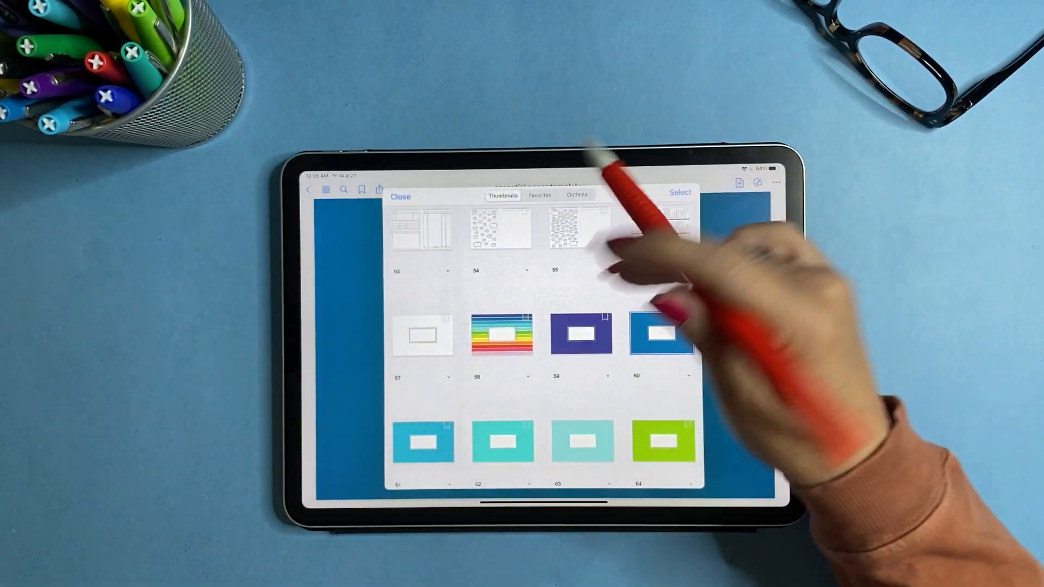
scroll(up, 3)
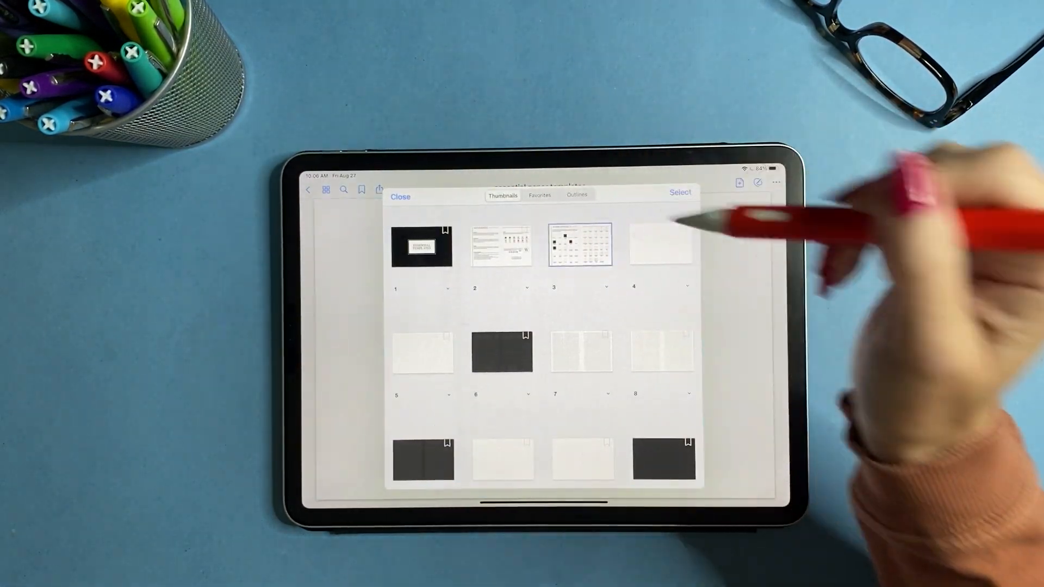
click(400, 196)
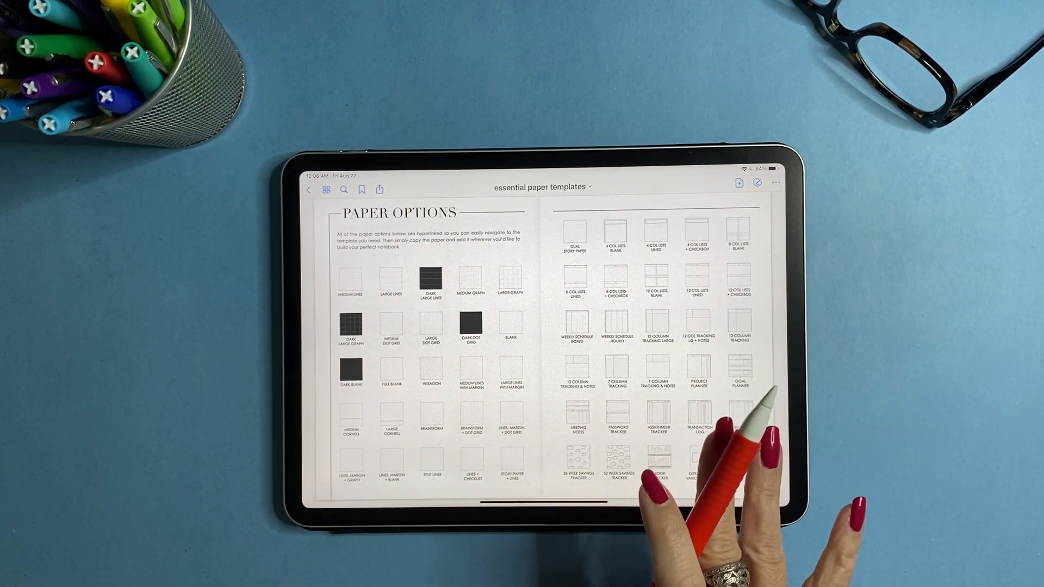
mouse_move(719, 433)
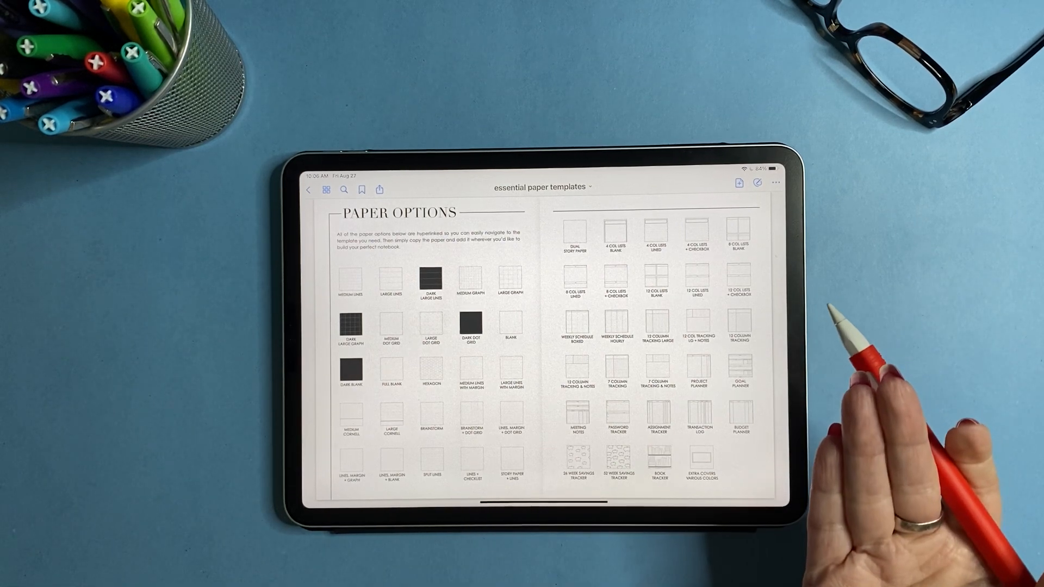
mouse_move(865, 366)
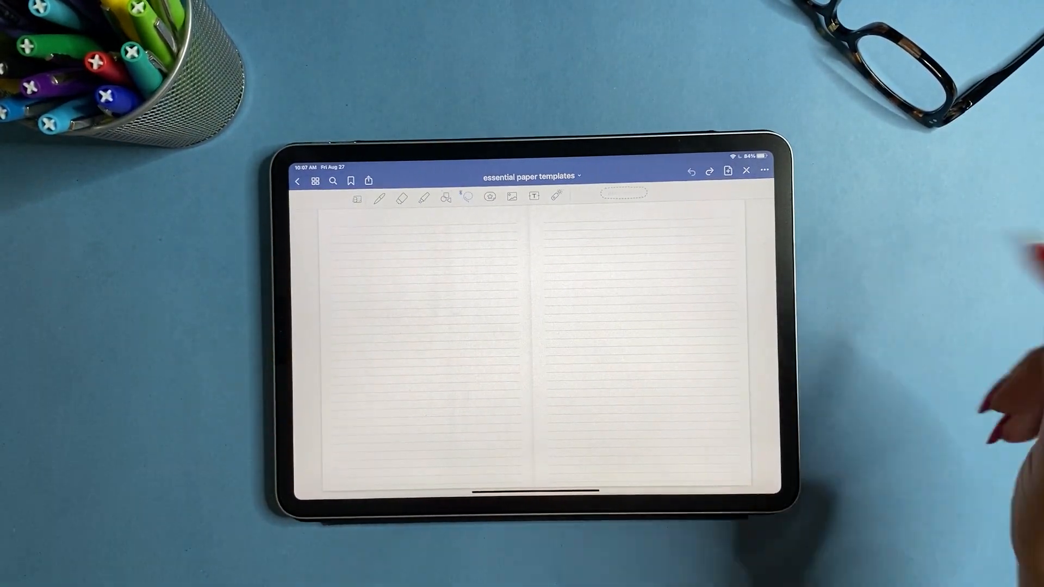
Switch the lined paper spread to read-only mode with the pen toggle.
click(379, 197)
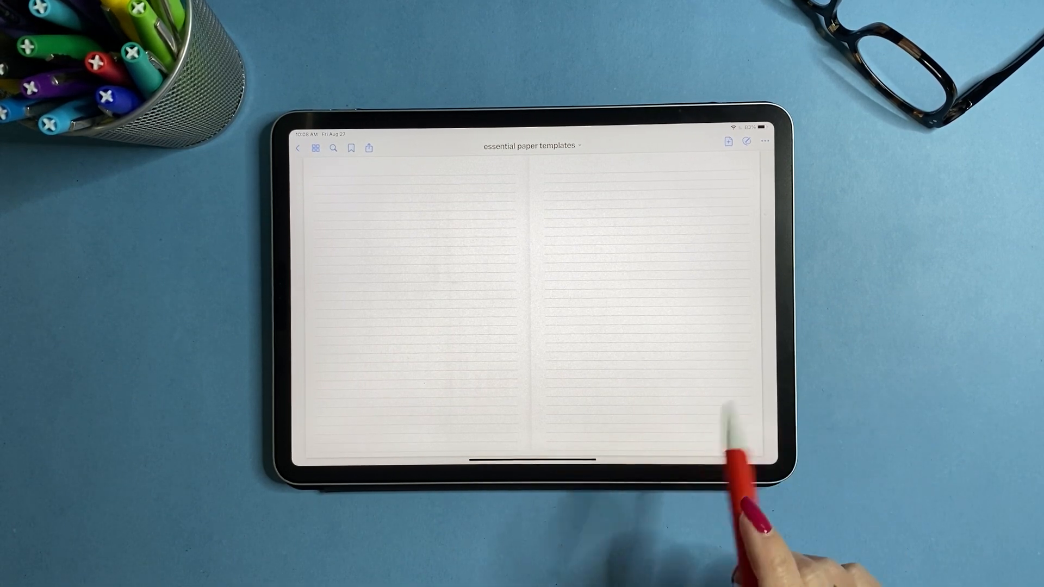
mouse_move(718, 440)
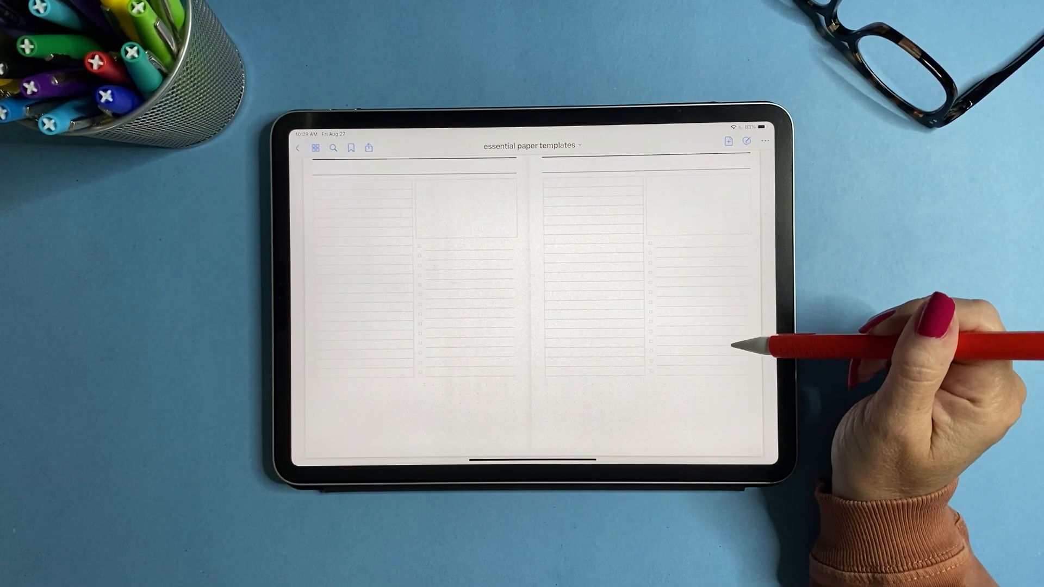
mouse_move(486, 326)
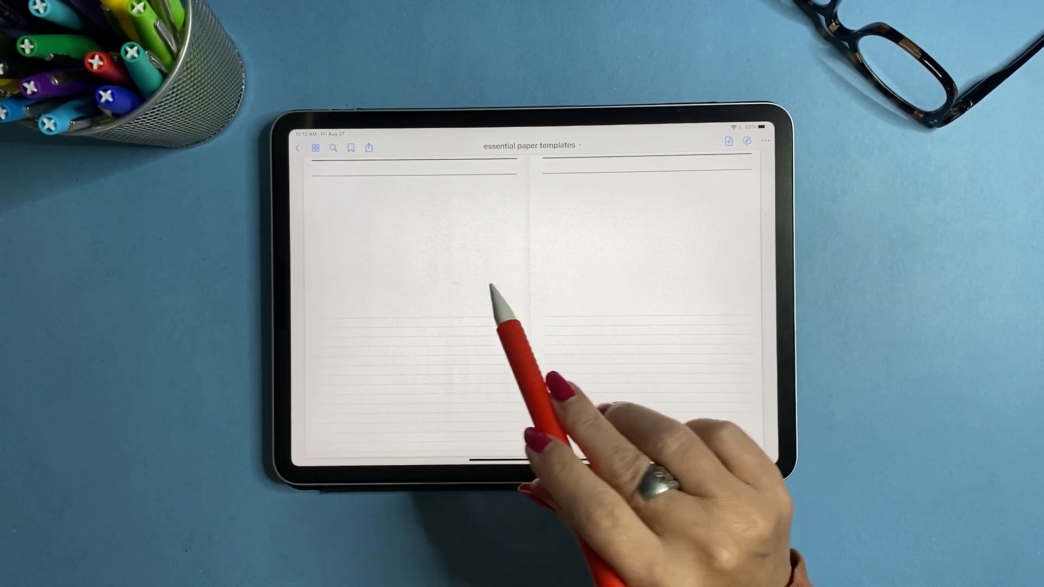
mouse_move(765, 413)
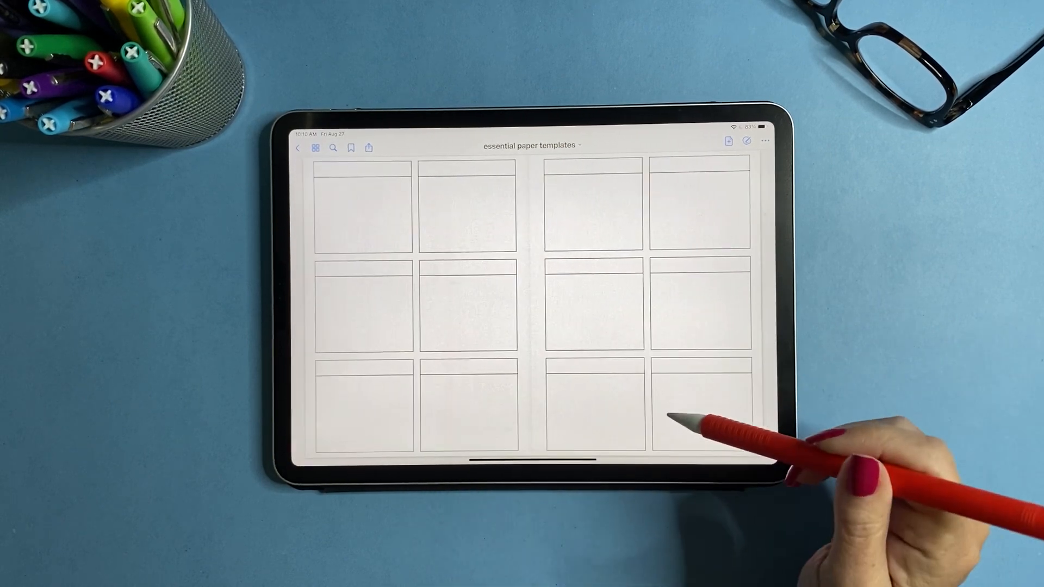
mouse_move(698, 412)
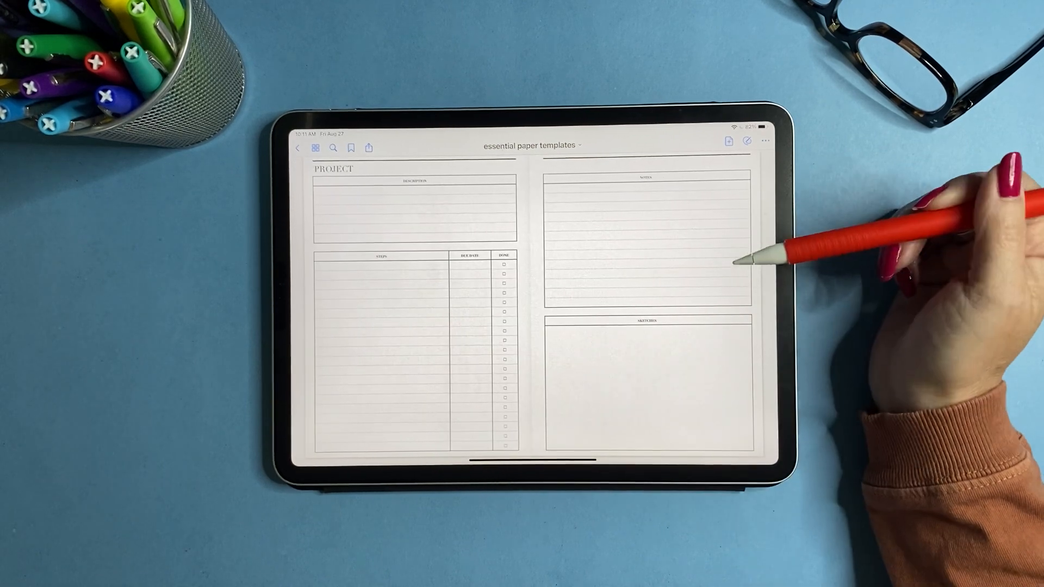
mouse_move(765, 233)
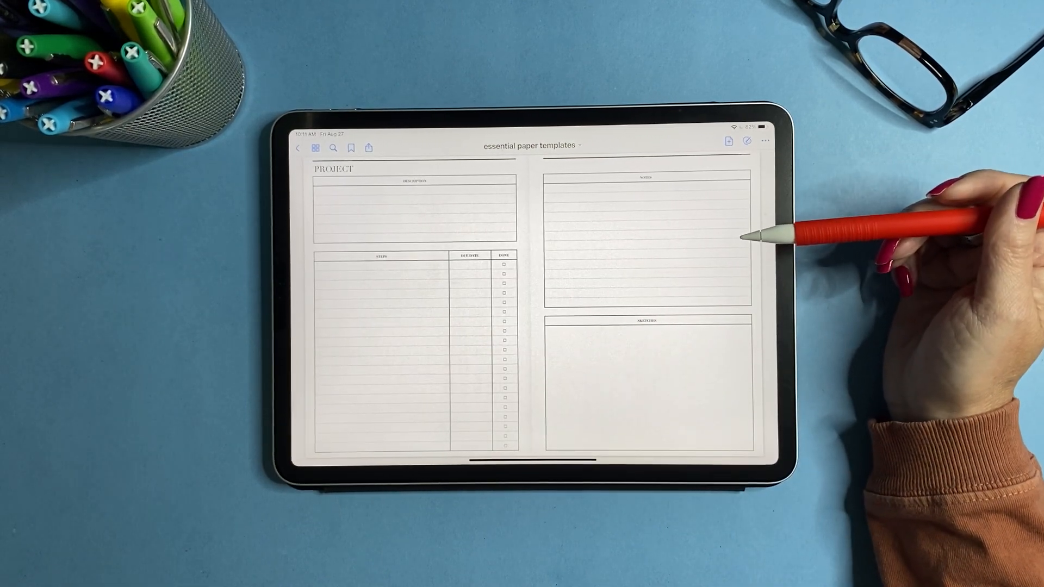
mouse_move(766, 160)
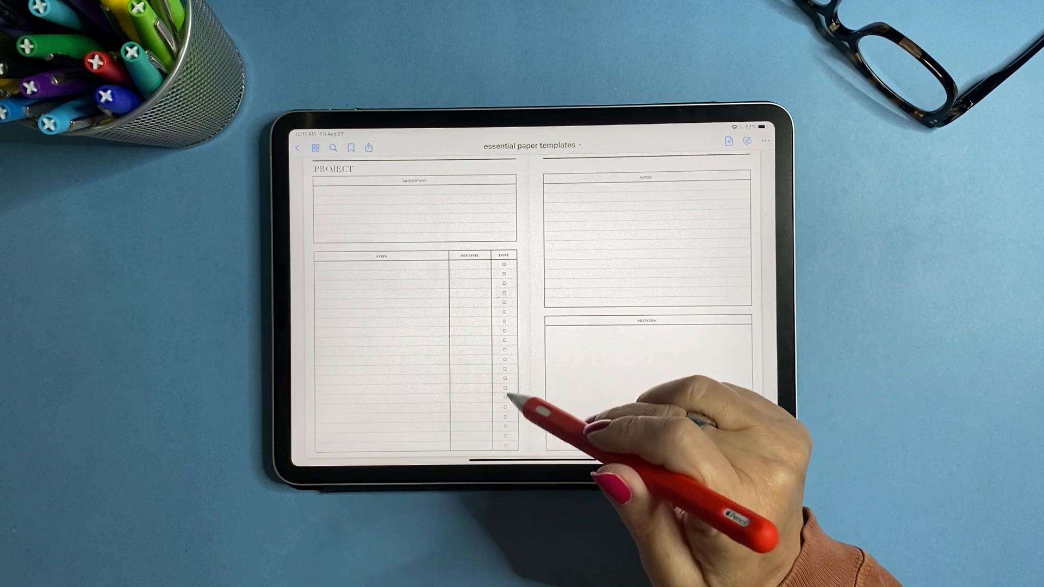
mouse_move(665, 199)
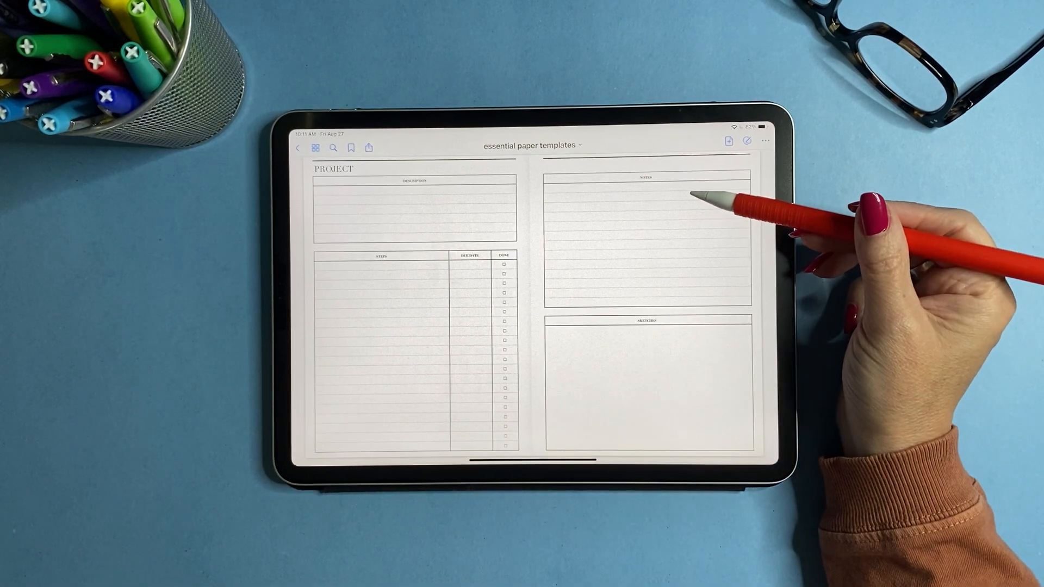
mouse_move(705, 426)
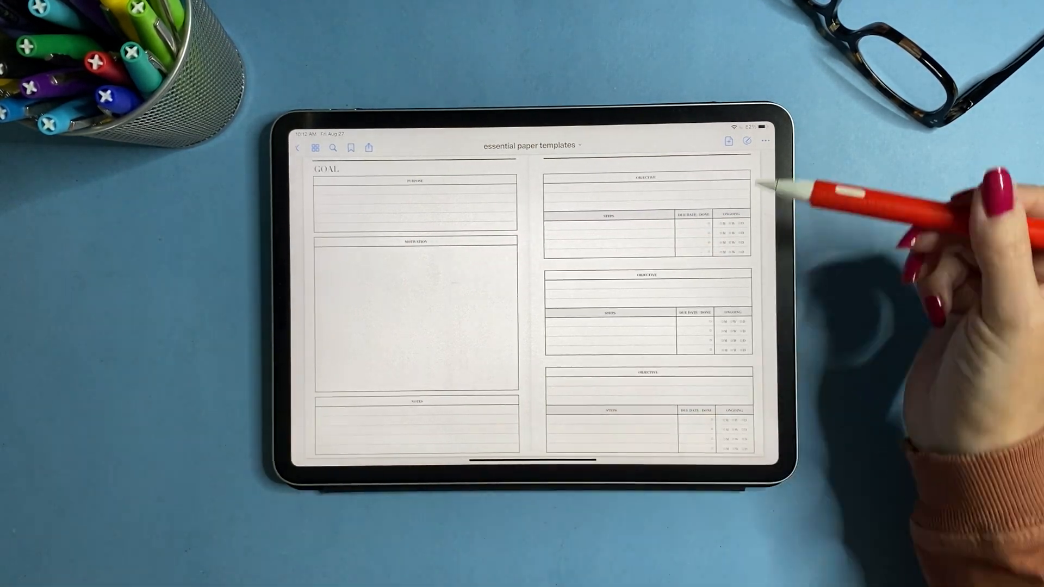
mouse_move(699, 220)
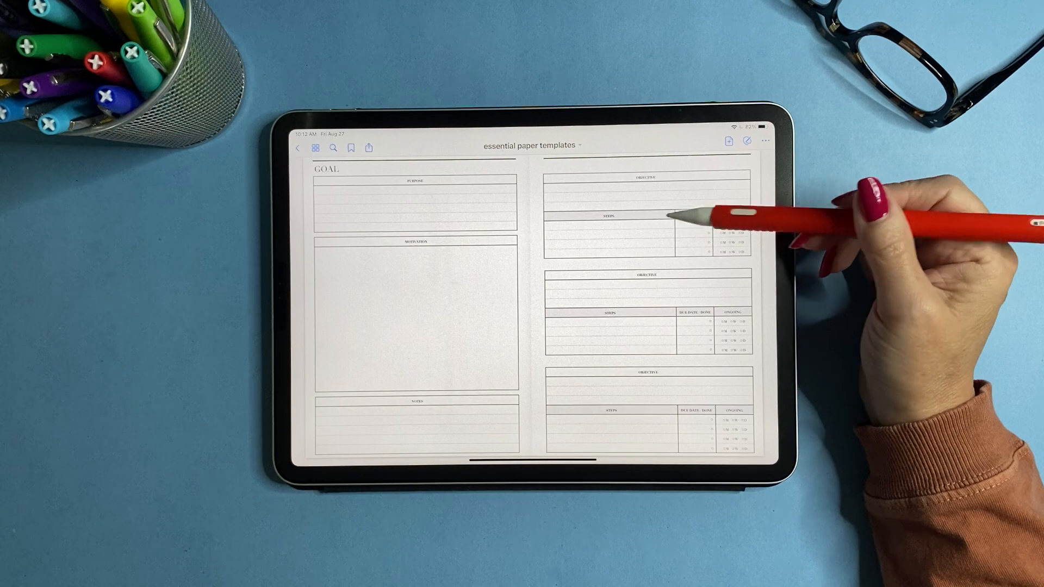
mouse_move(766, 213)
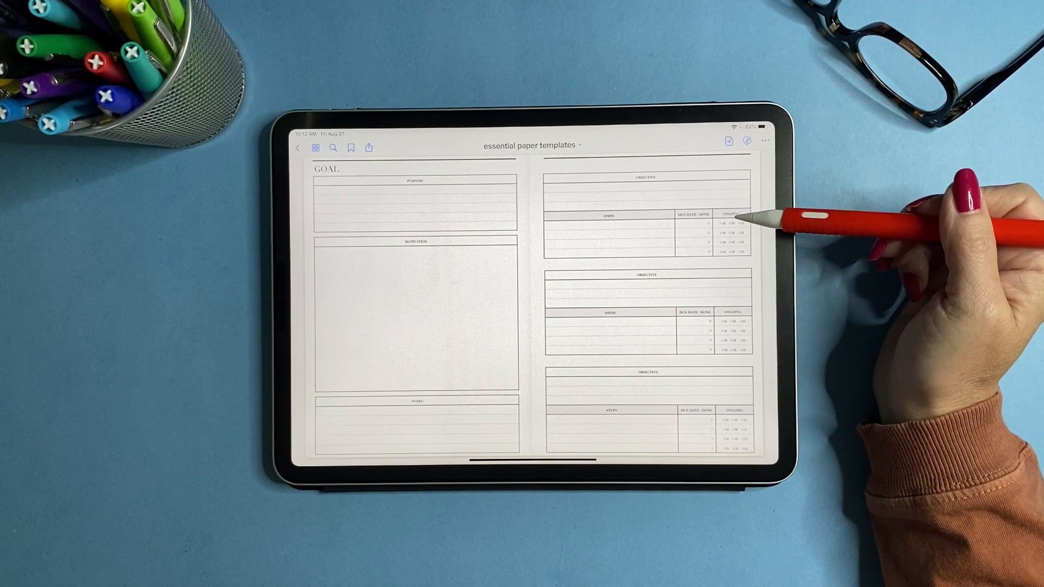
mouse_move(785, 226)
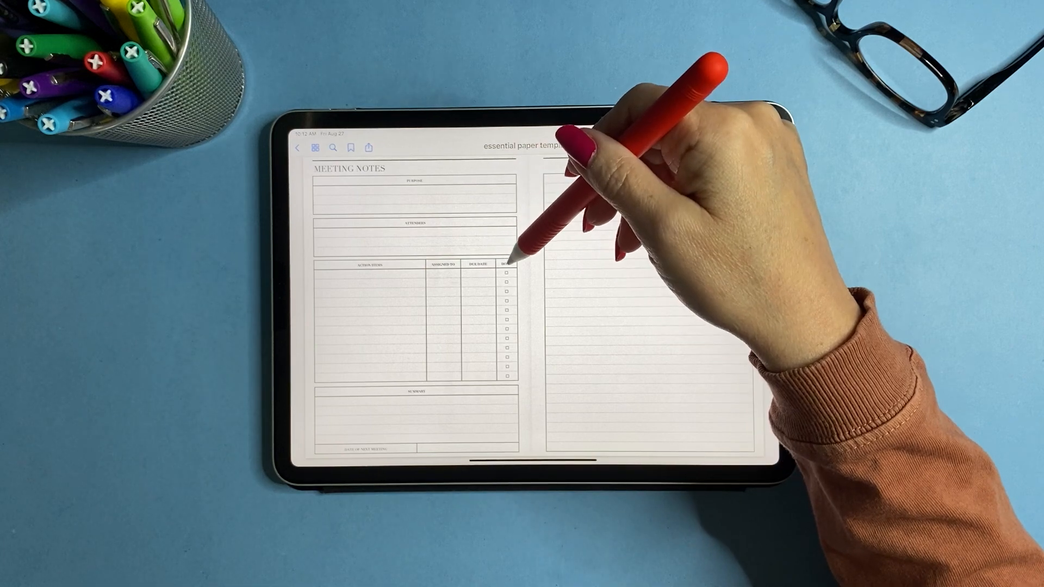
mouse_move(439, 432)
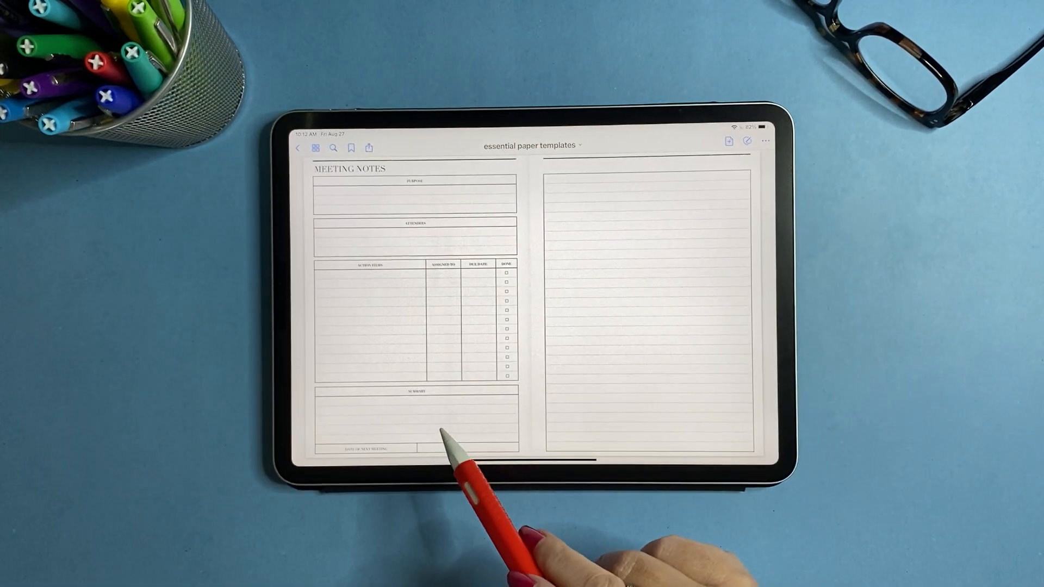
mouse_move(406, 462)
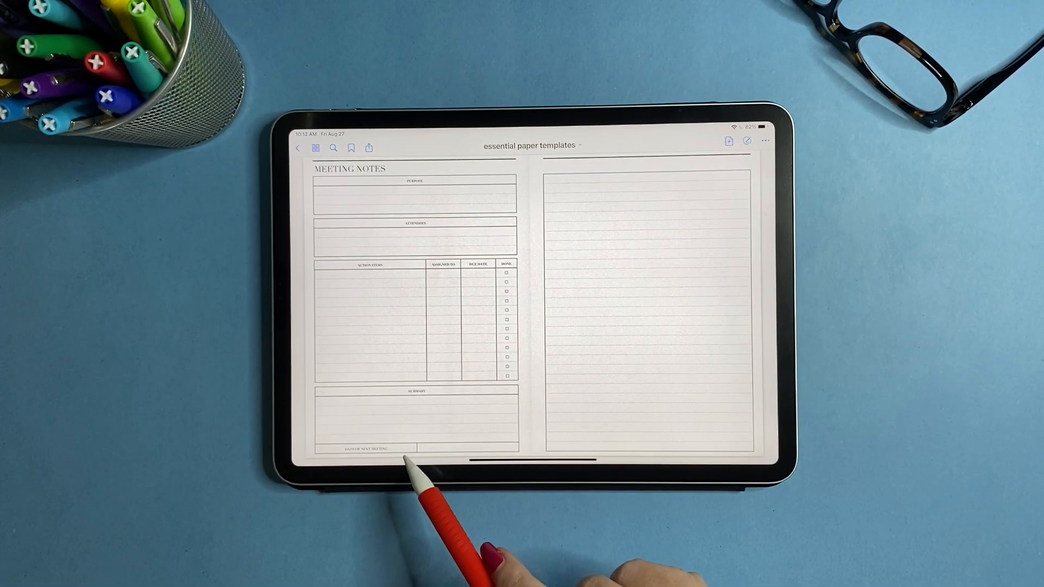
mouse_move(712, 220)
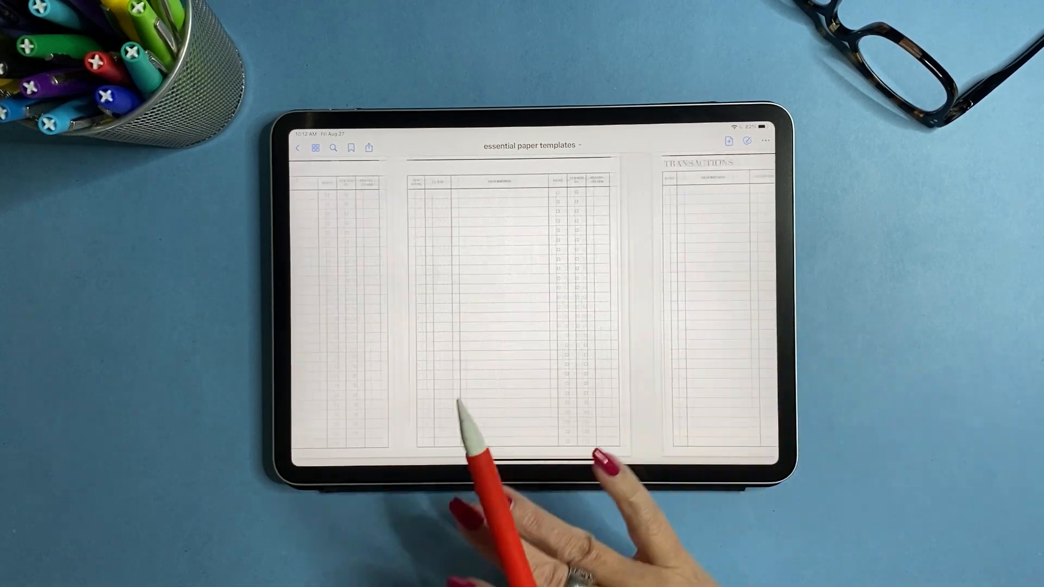
Swipe forward to the Transactions spread with deposit, payment and balance columns.
scroll(left, 3)
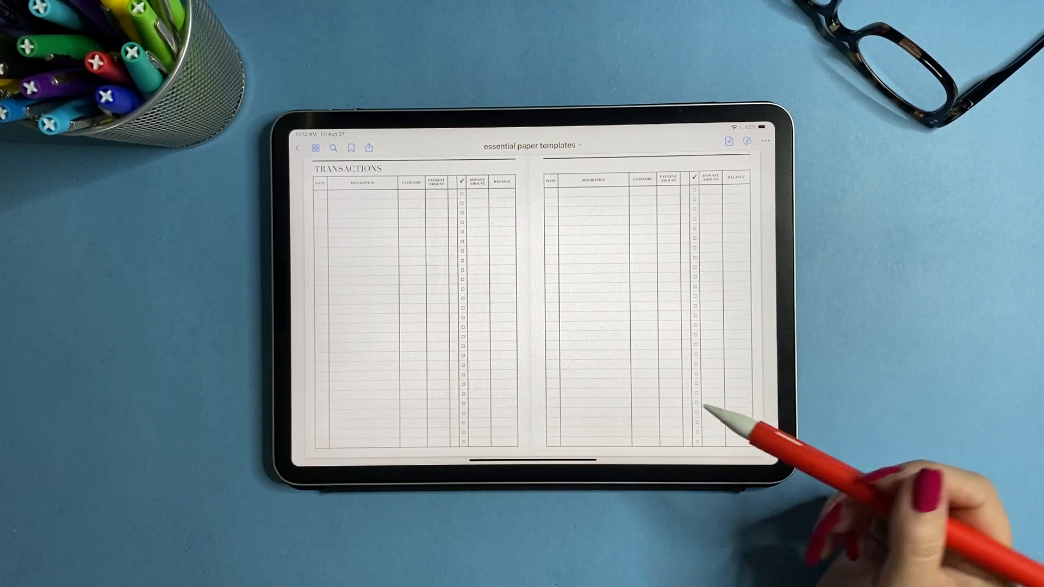
mouse_move(752, 333)
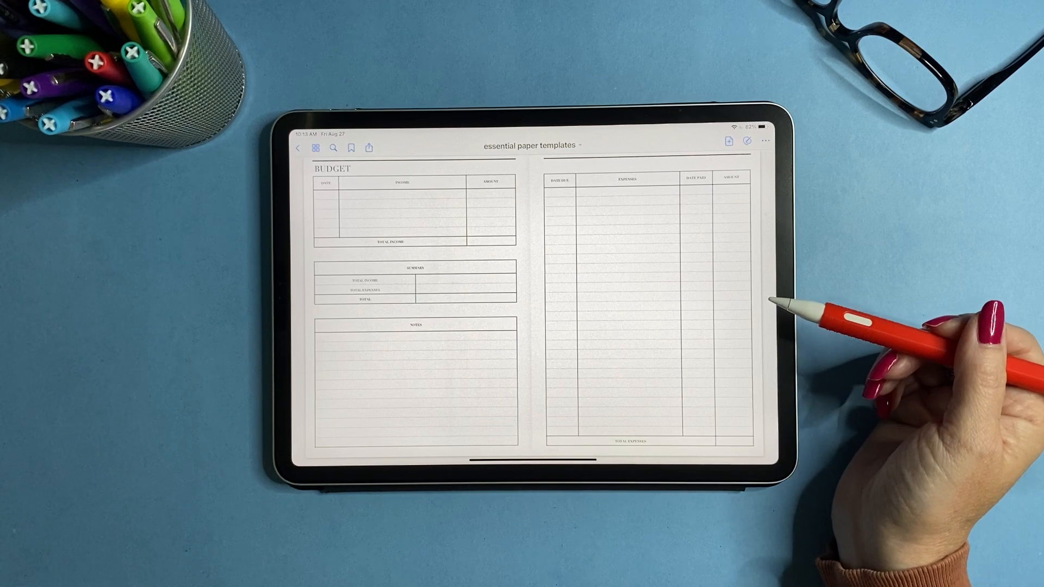
mouse_move(771, 306)
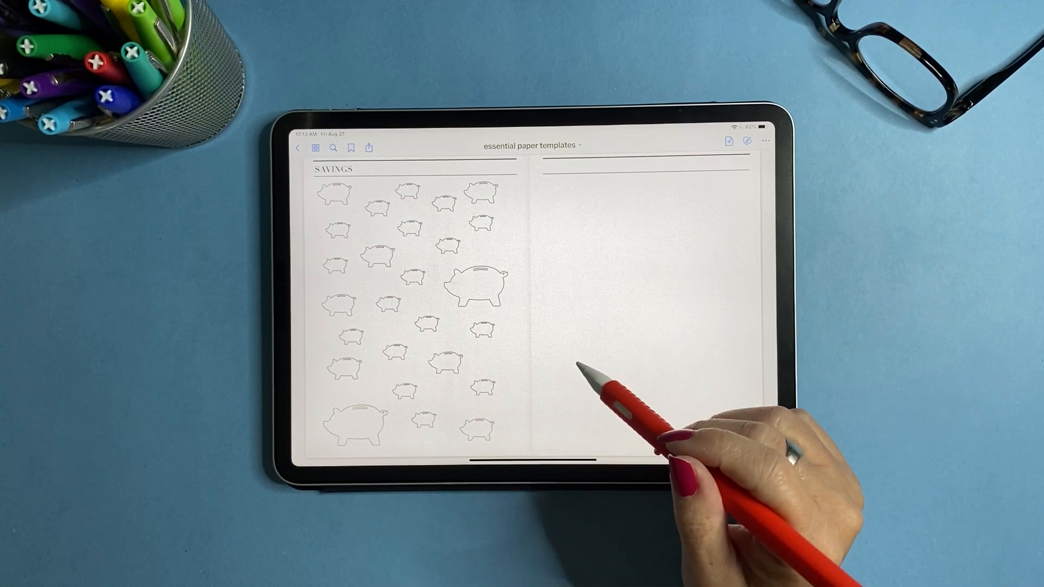
mouse_move(599, 363)
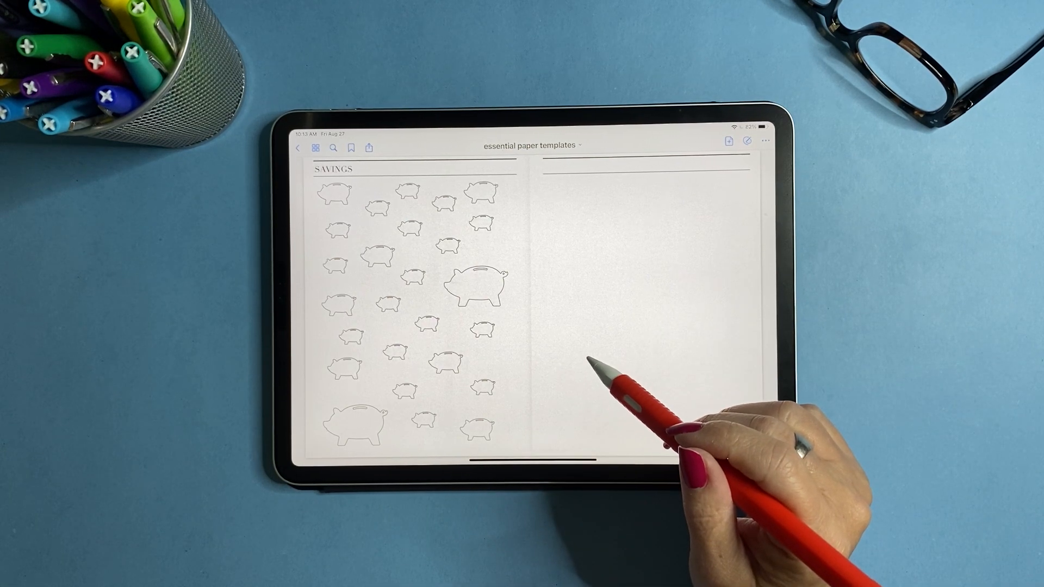
mouse_move(480, 280)
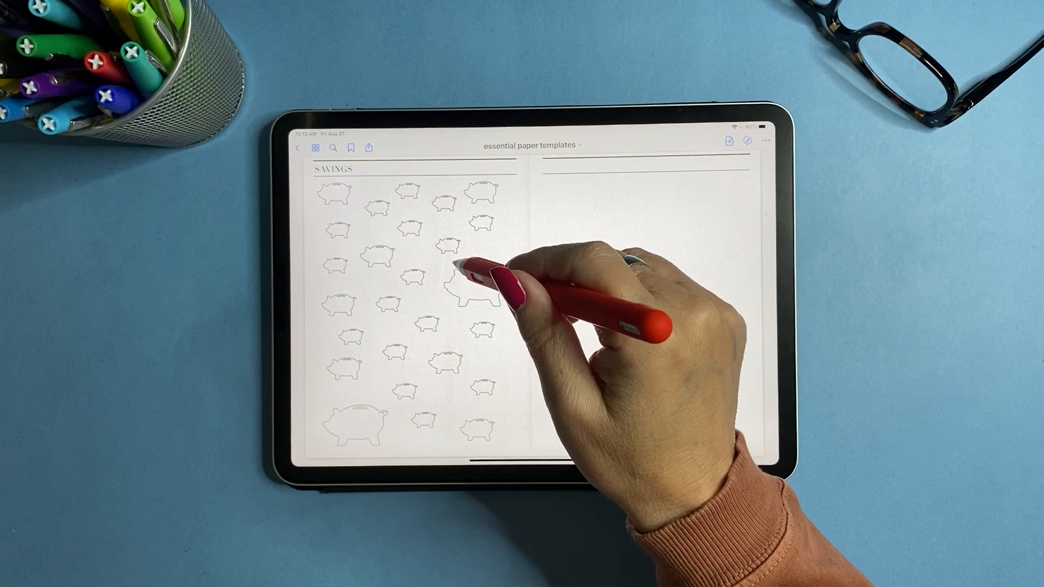
mouse_move(465, 266)
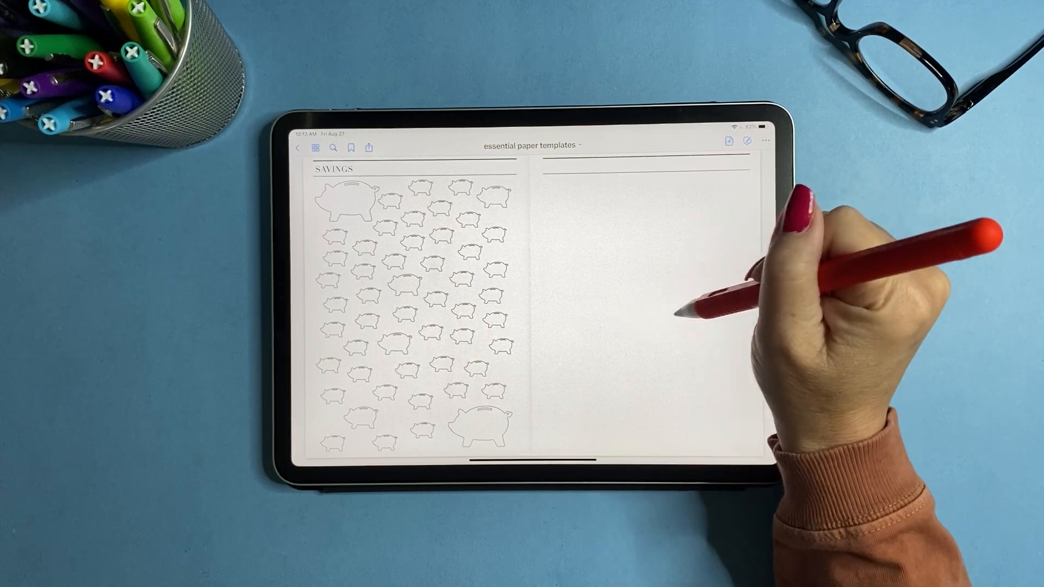
Swipe past the piggy-bank Savings pages to the teal cover page with a blank label.
scroll(left, 3)
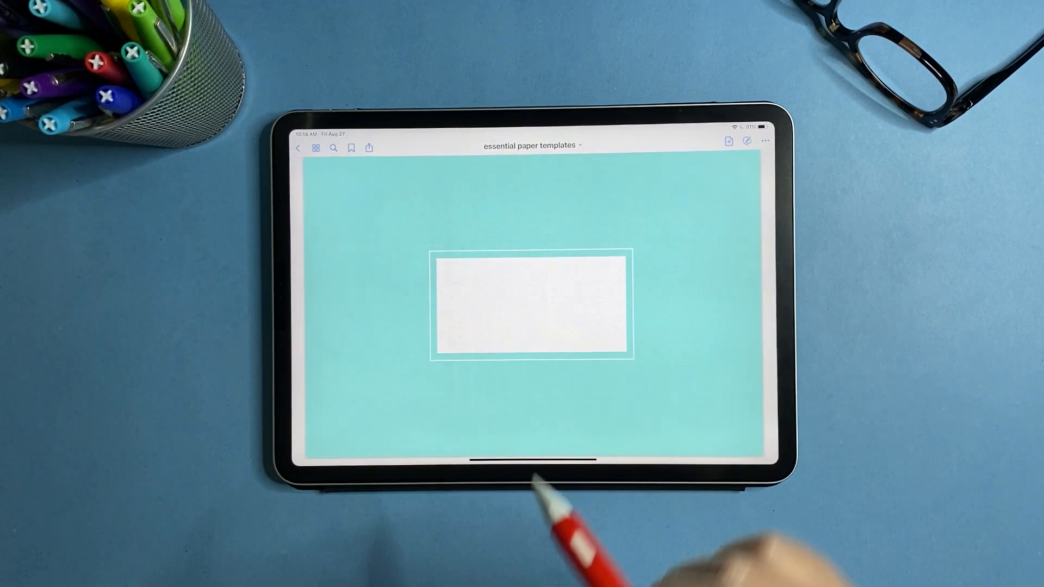
Open the page thumbnails overlay showing the coloured cover pages.
click(315, 147)
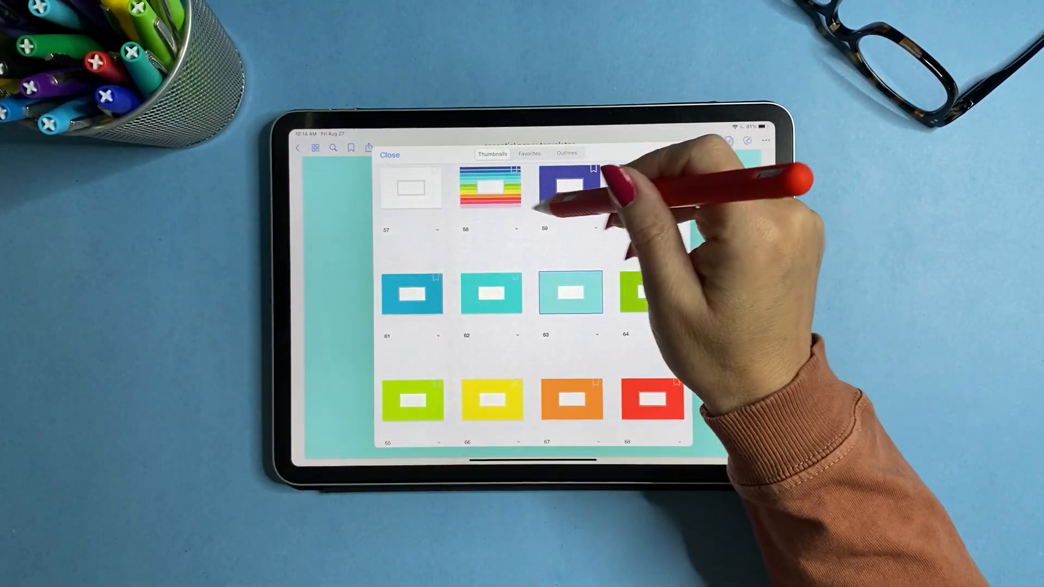
Scroll up the thumbnails toward the Paper Options index page.
scroll(up, 3)
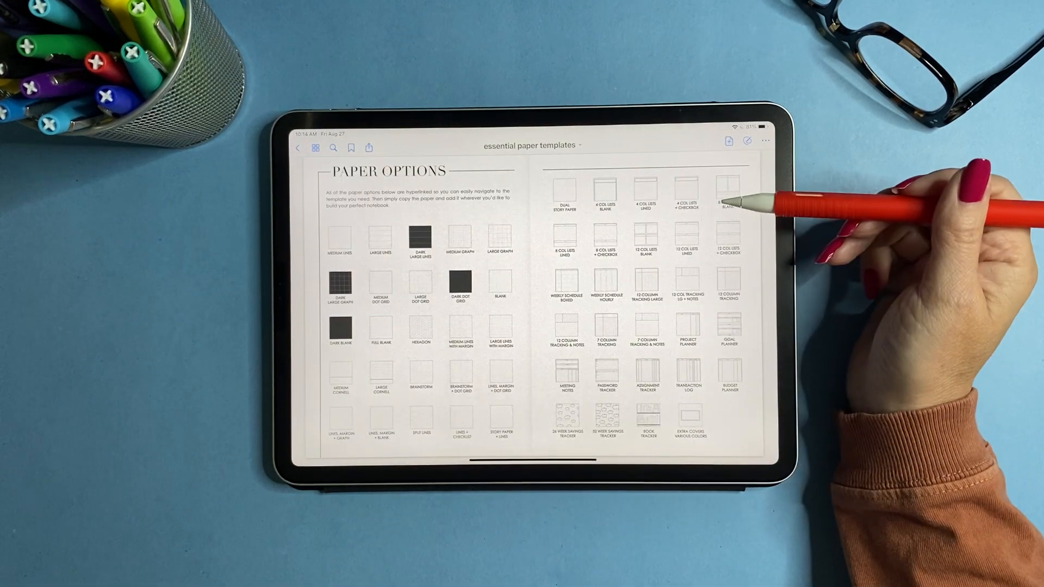
mouse_move(786, 207)
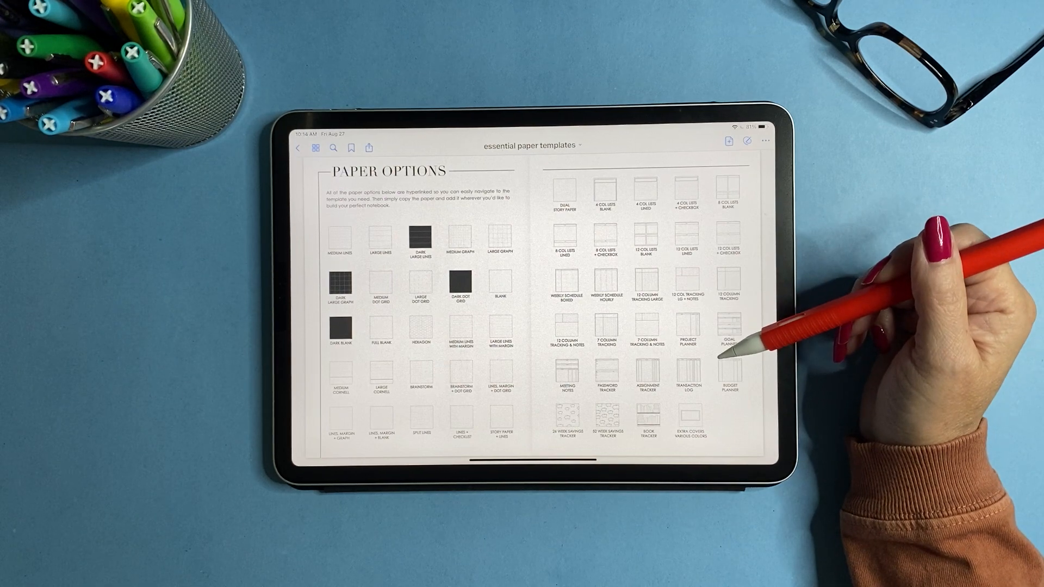
mouse_move(732, 347)
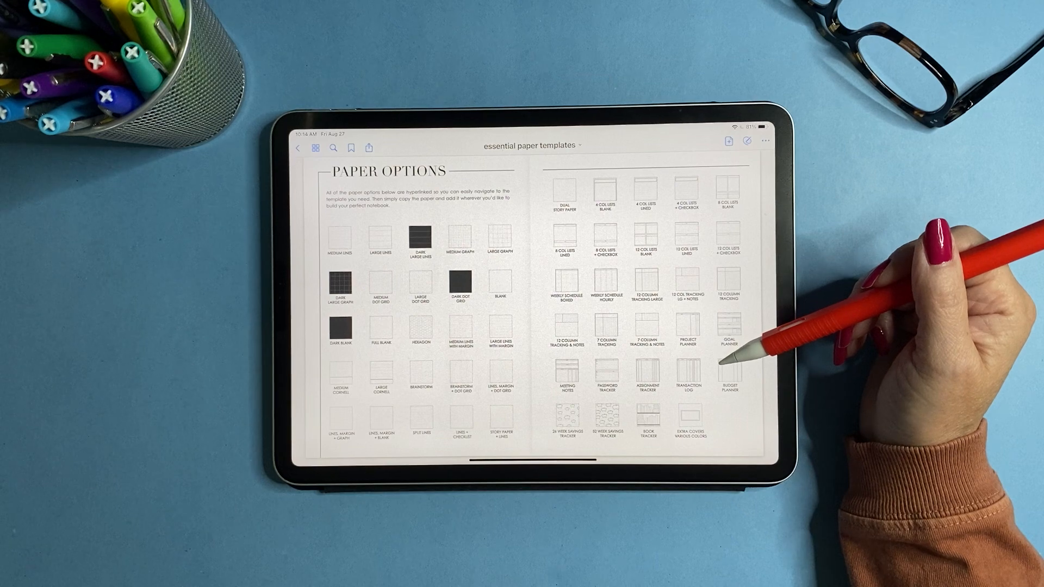